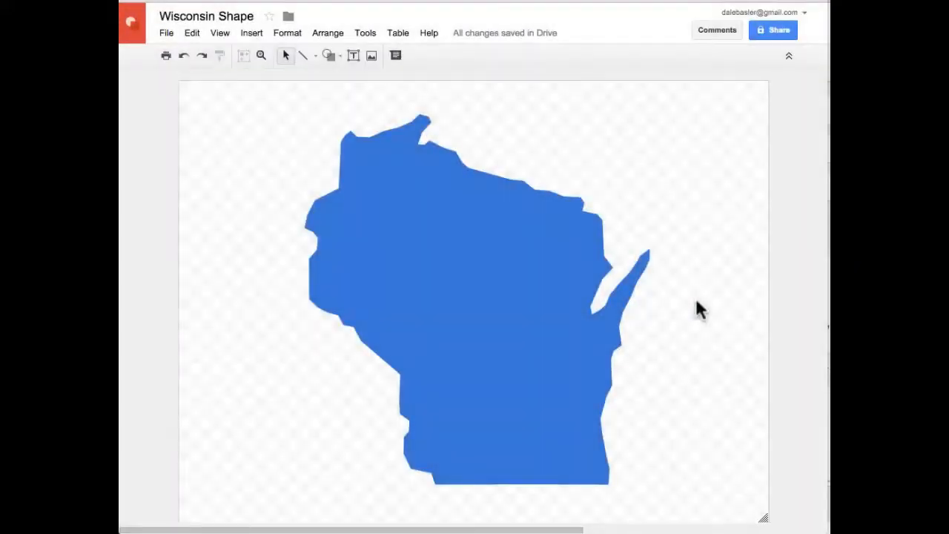
pyautogui.moveTo(435, 215)
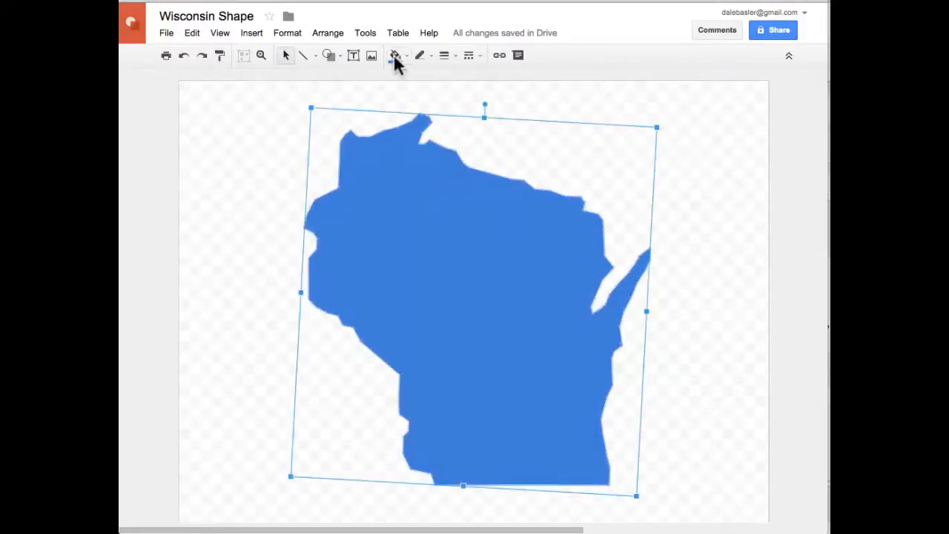
pyautogui.moveTo(329, 59)
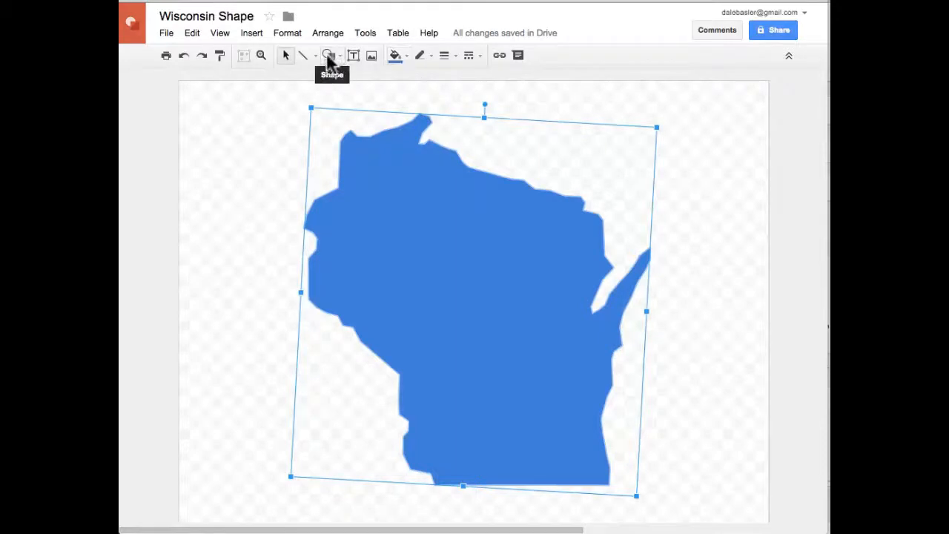
# Step: Switch to polyline drawing and select the Wisconsin shape in Google Drawings
pyautogui.click(302, 55)
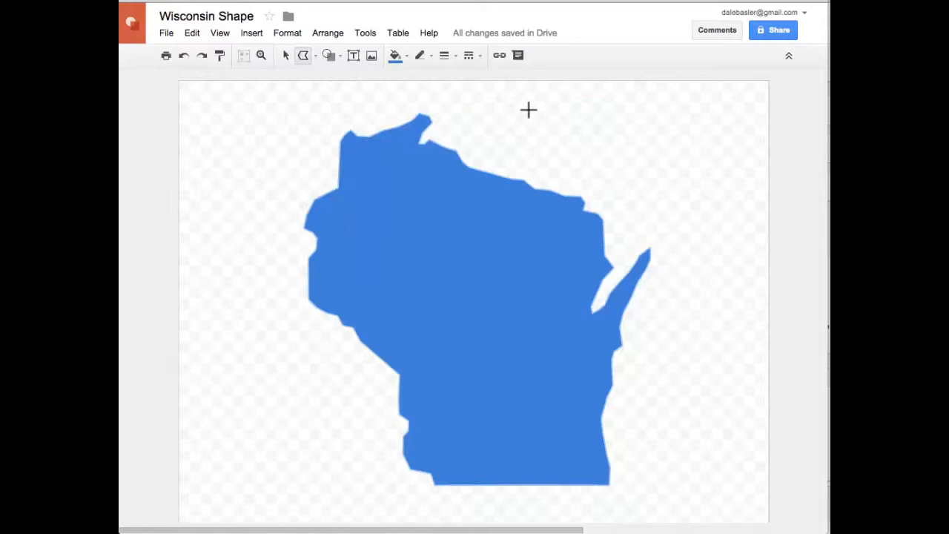
pyautogui.moveTo(166, 41)
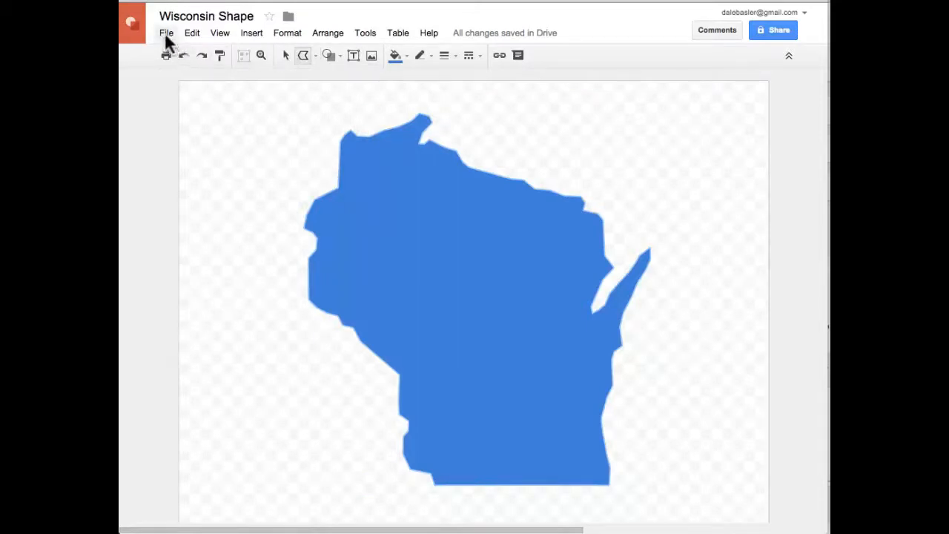
pyautogui.click(440, 204)
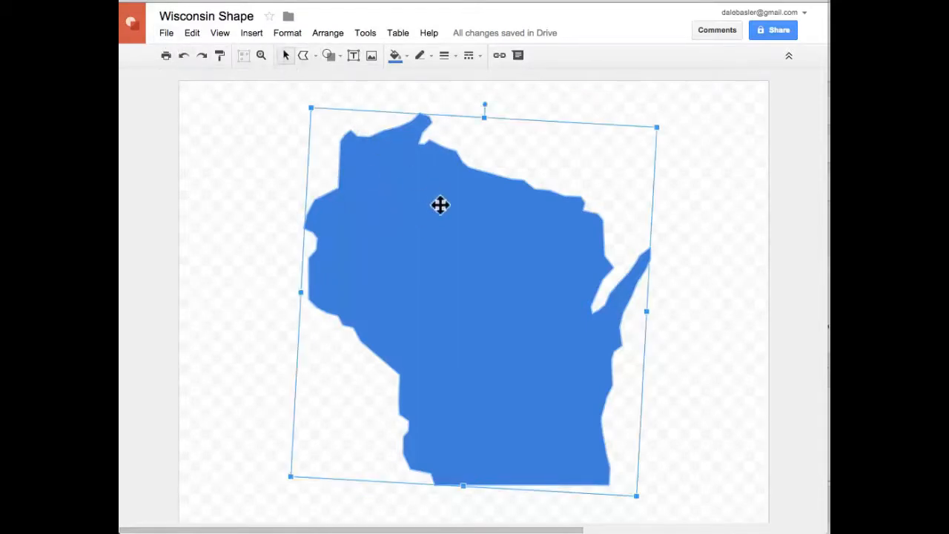
pyautogui.click(166, 33)
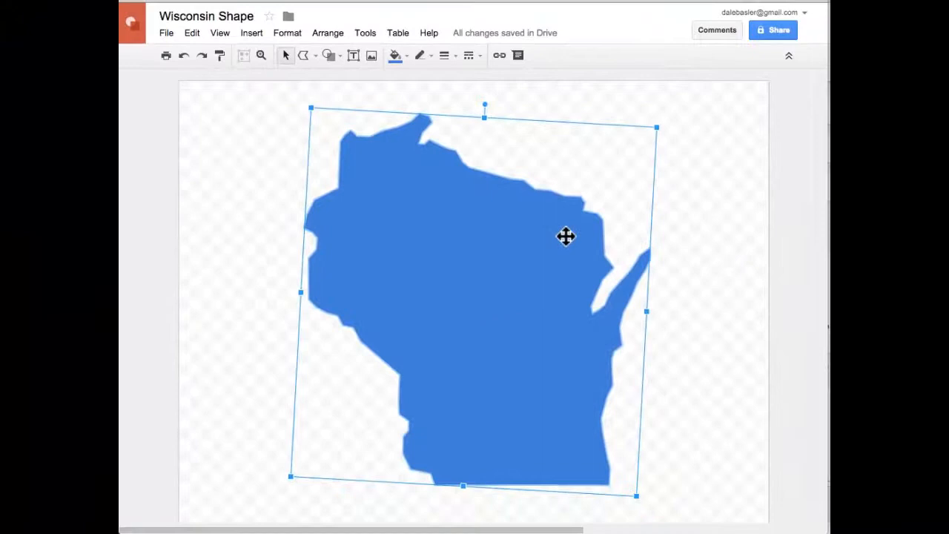
pyautogui.moveTo(670, 166)
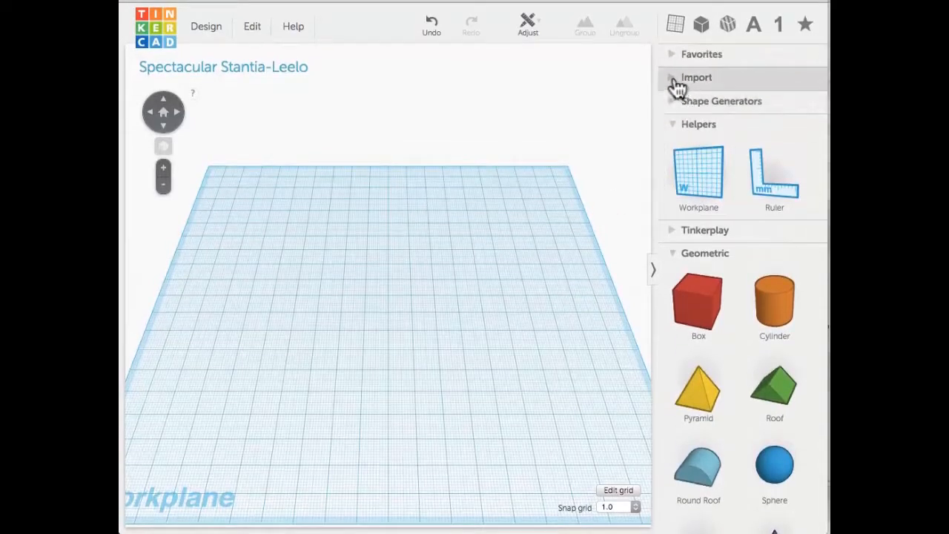
# Step: Import Wisconsin Shape.svg into the Tinkercad design as a 10 mm solid on the workplane
pyautogui.click(696, 77)
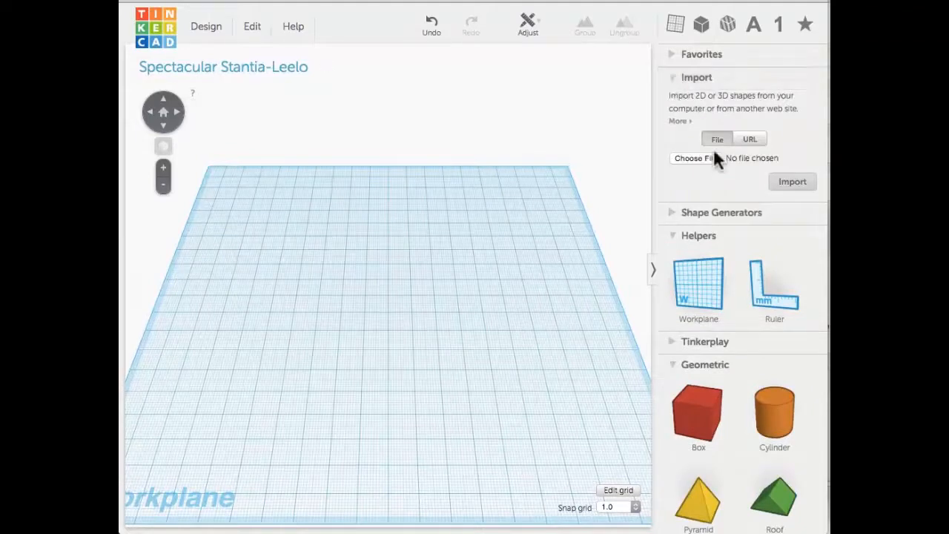
pyautogui.click(691, 157)
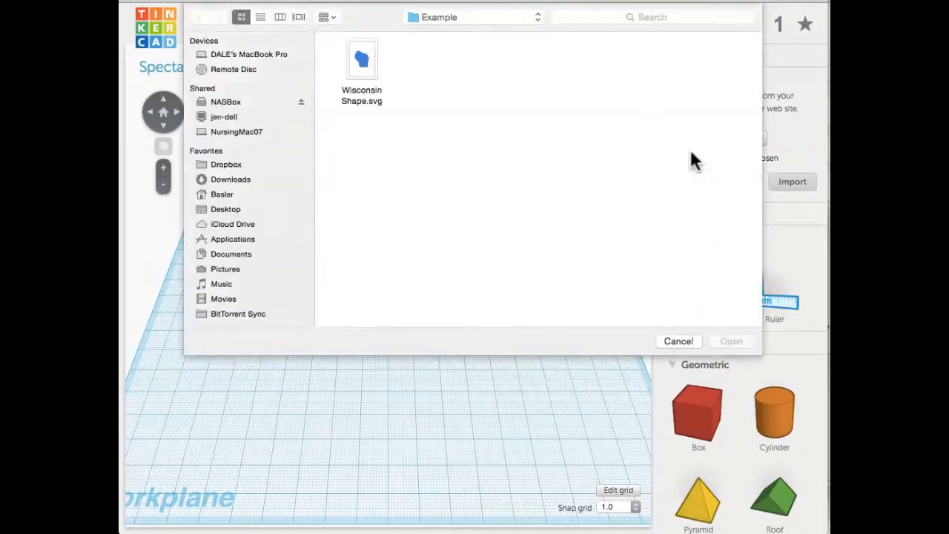
pyautogui.click(362, 60)
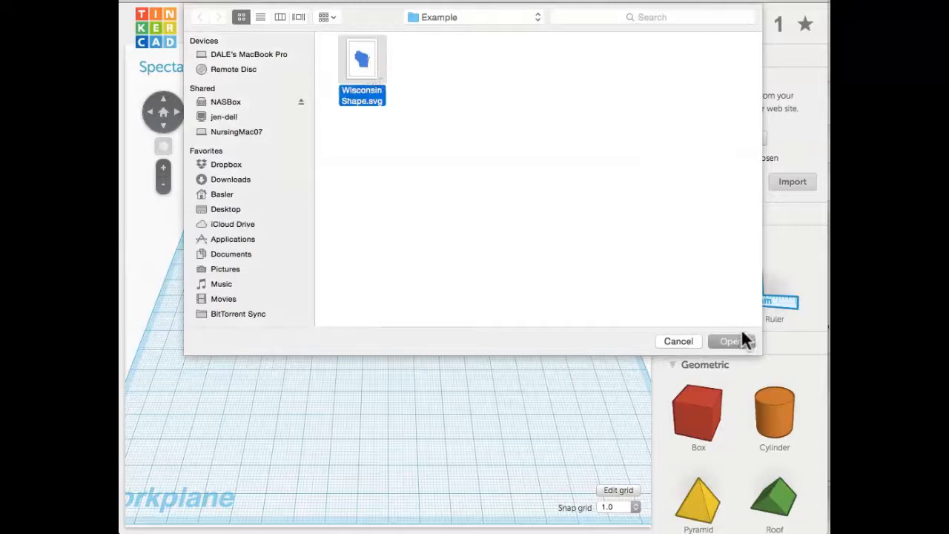
pyautogui.click(729, 341)
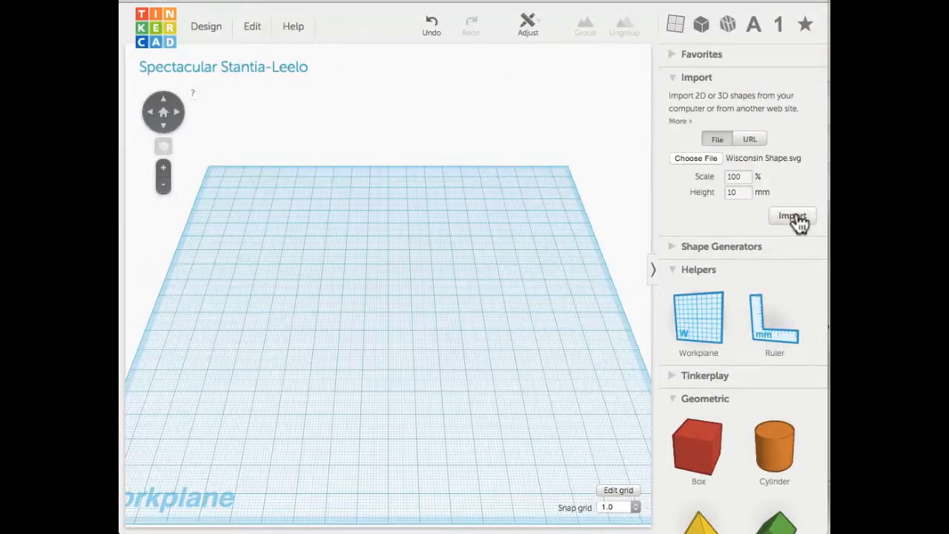
pyautogui.click(791, 217)
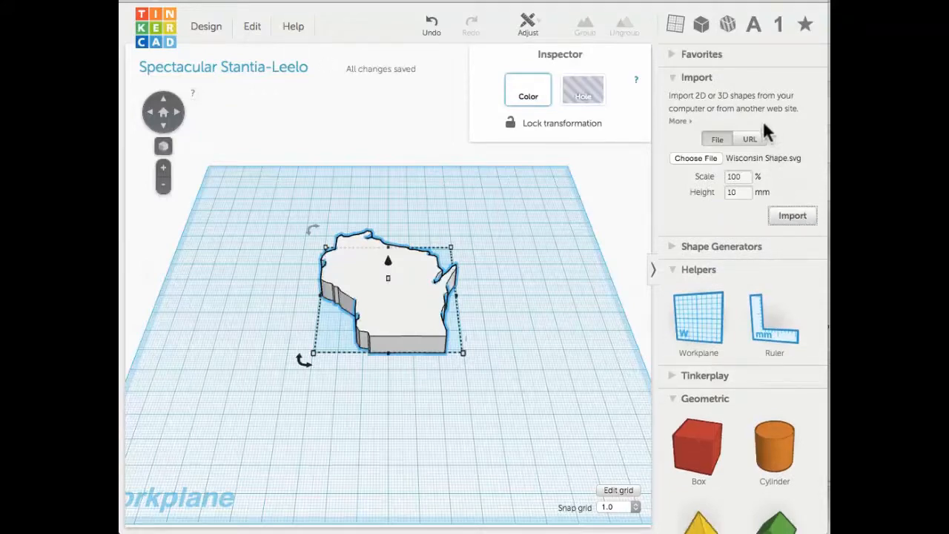
pyautogui.click(492, 318)
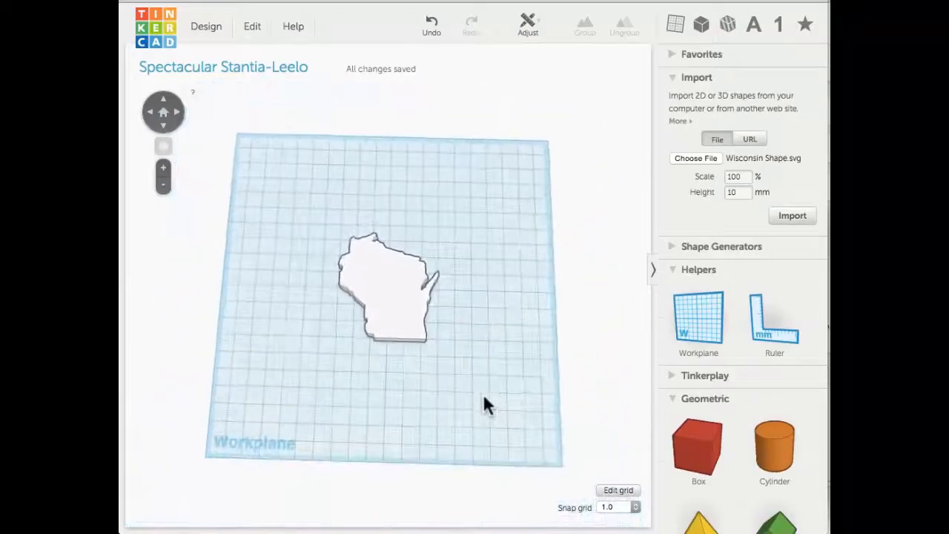
pyautogui.click(386, 282)
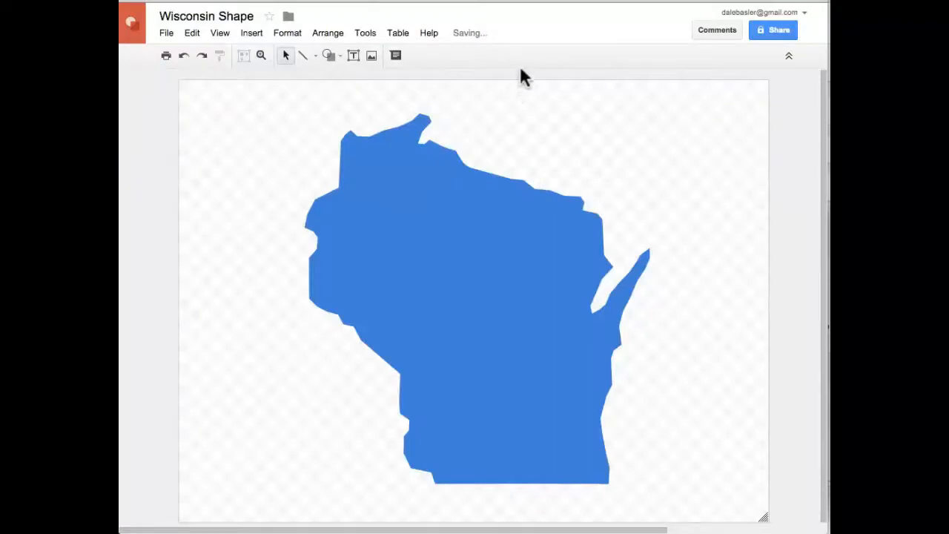
# Step: Switch the line tool to polyline to trace the Wisconsin outline
pyautogui.click(312, 56)
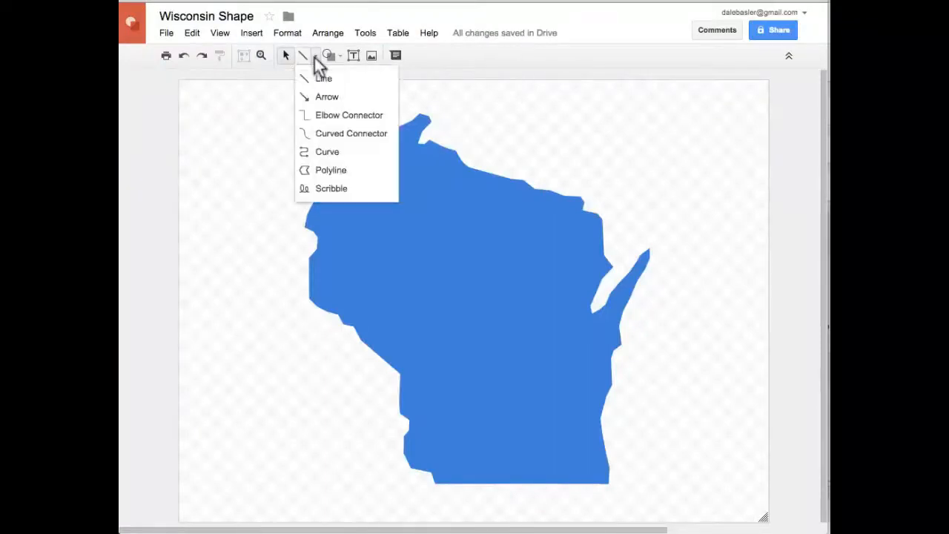
pyautogui.moveTo(331, 169)
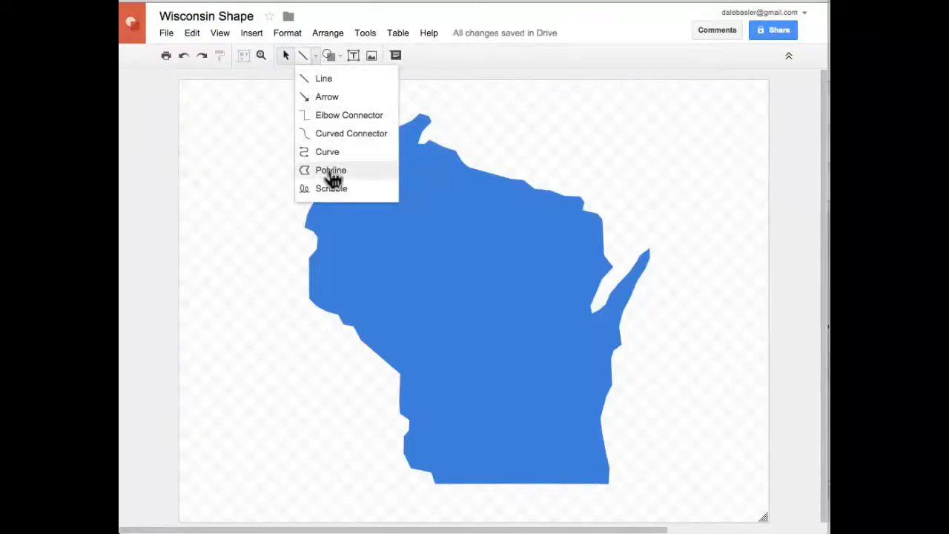
pyautogui.click(331, 169)
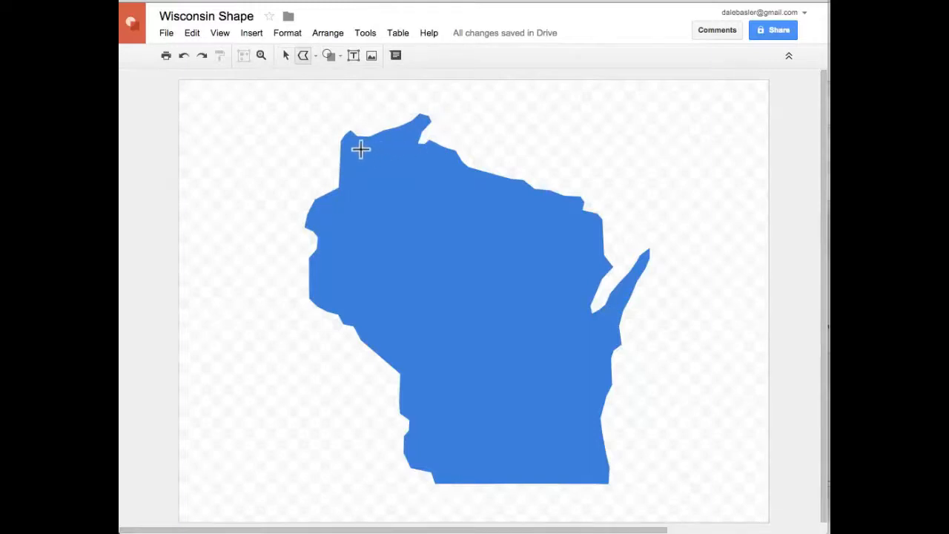
pyautogui.moveTo(443, 171)
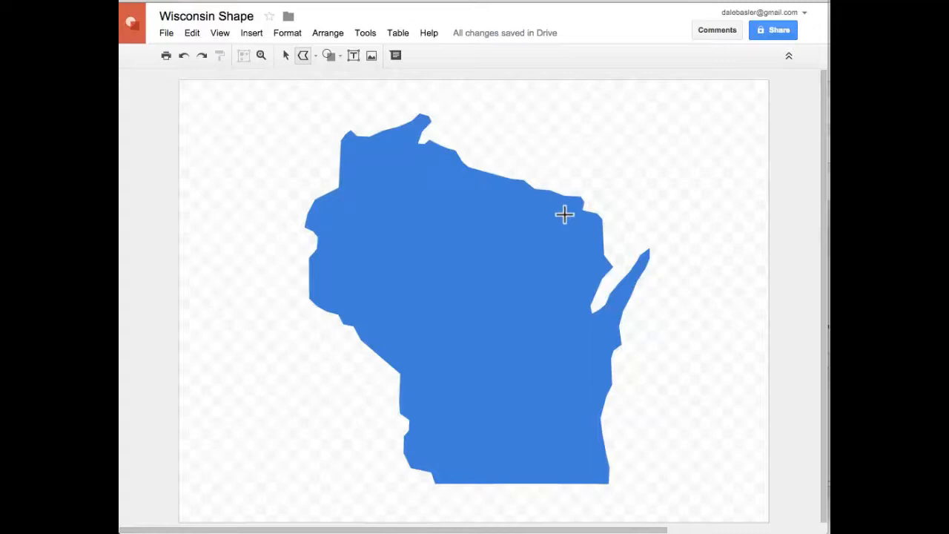
pyautogui.moveTo(572, 288)
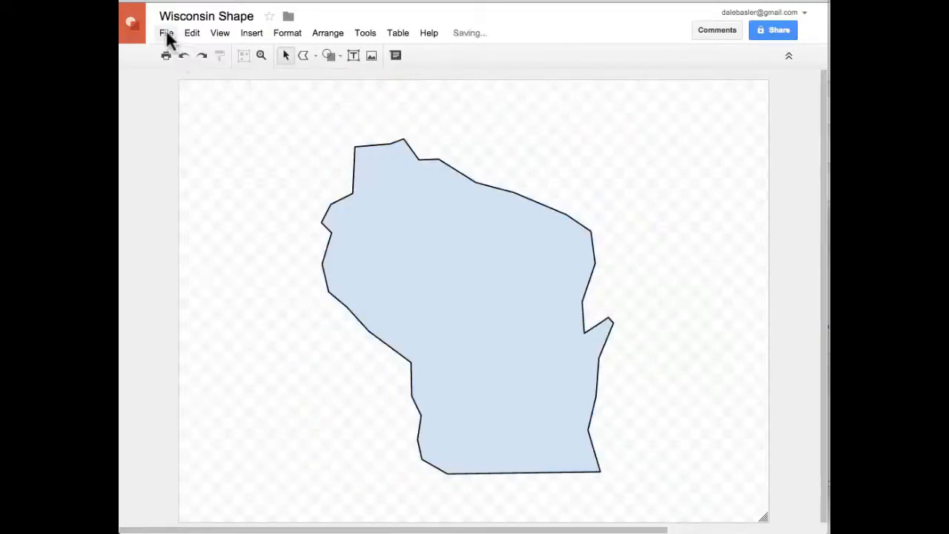
# Step: Download the Wisconsin Shape drawing as a Scalable Vector Graphics (.svg) file
pyautogui.click(166, 33)
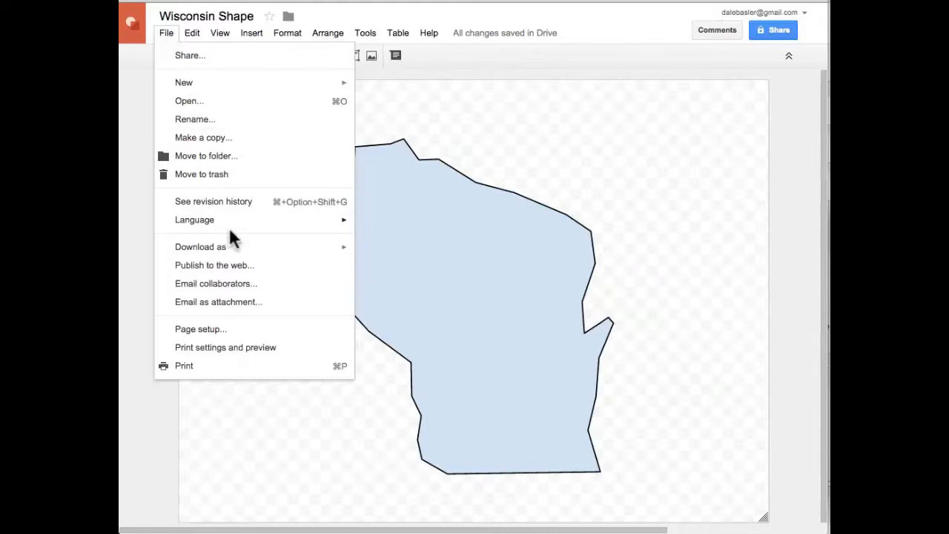
pyautogui.click(199, 246)
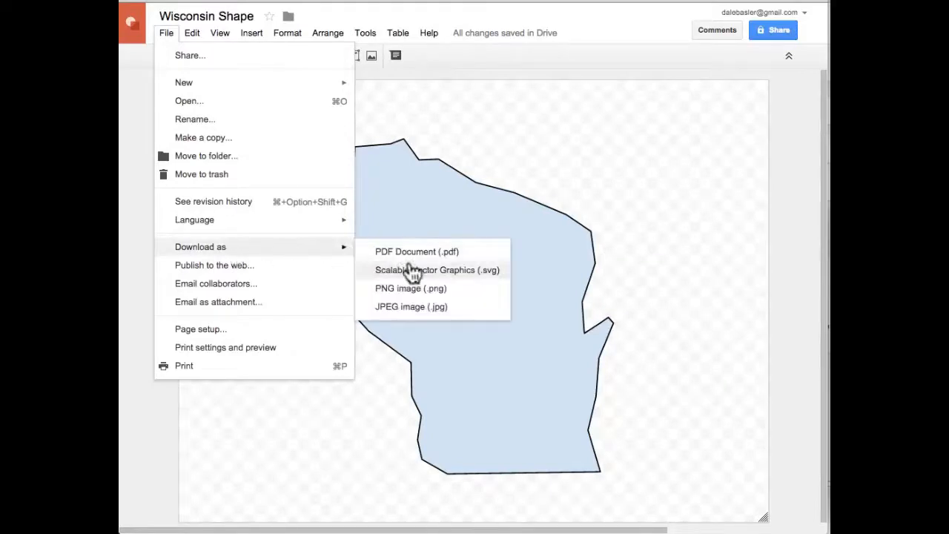
pyautogui.click(437, 269)
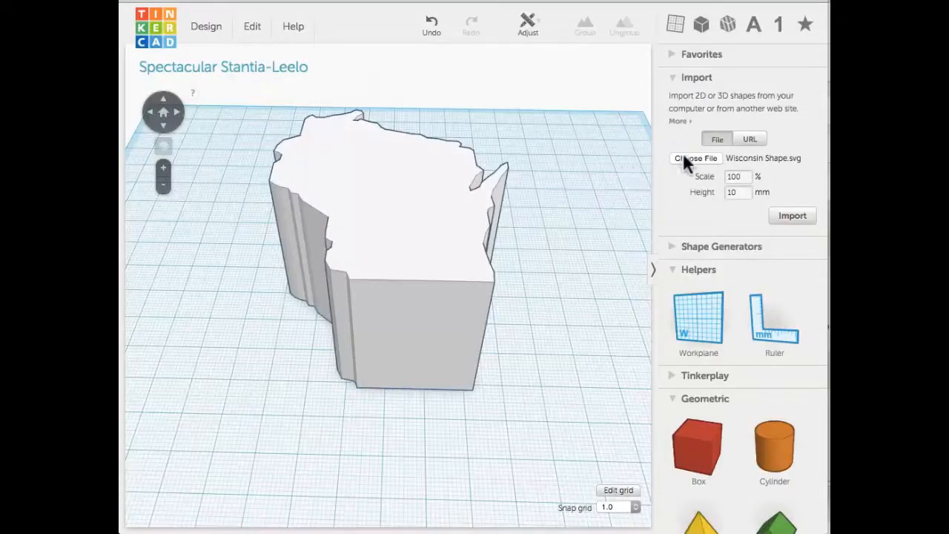
# Step: Choose Wisconsin Shape inside.svg as the second shape to import into Tinkercad
pyautogui.click(694, 158)
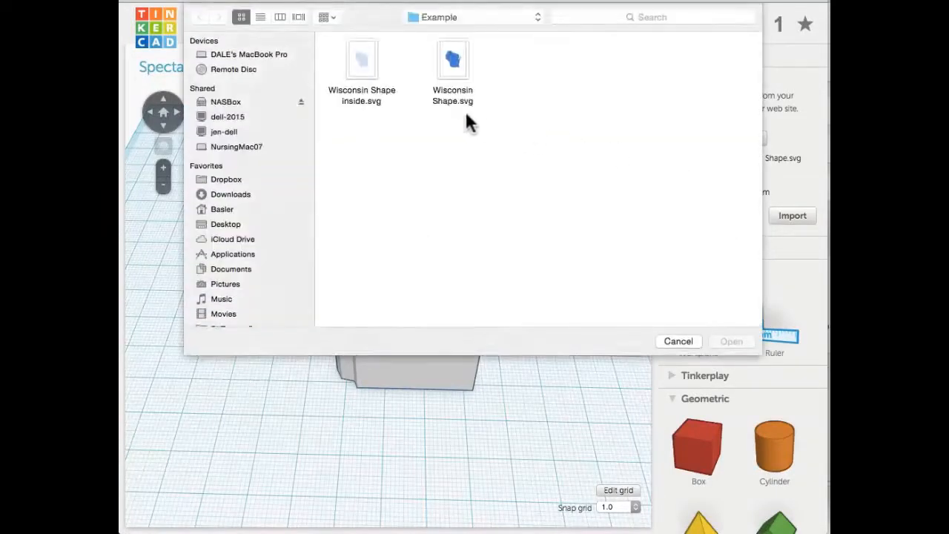
pyautogui.click(362, 59)
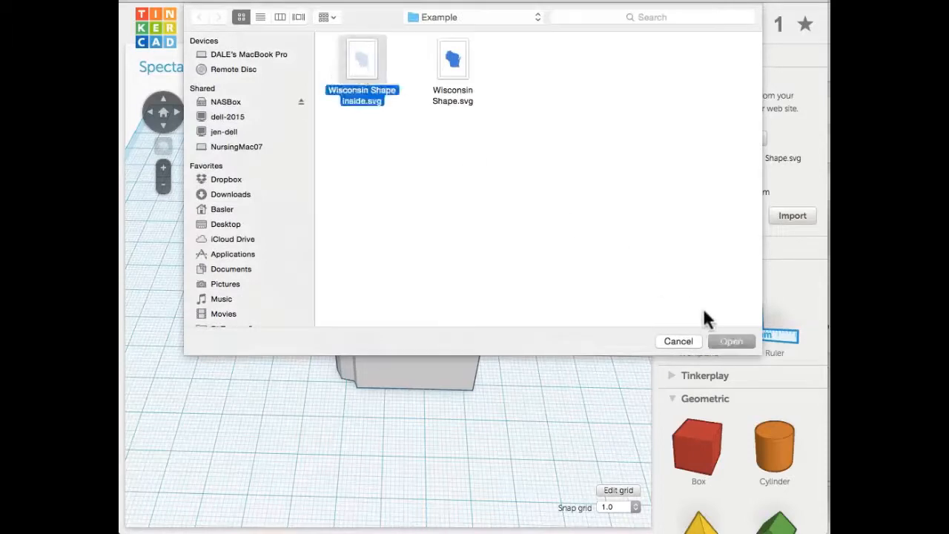
pyautogui.click(731, 341)
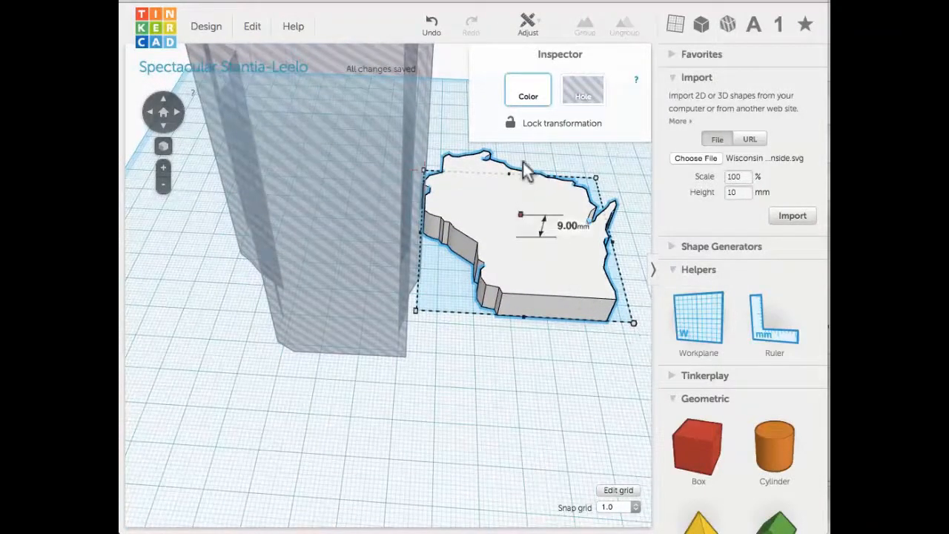
# Step: Set the inner Wisconsin shape to Hole and select it for positioning inside the outer shape
pyautogui.click(583, 89)
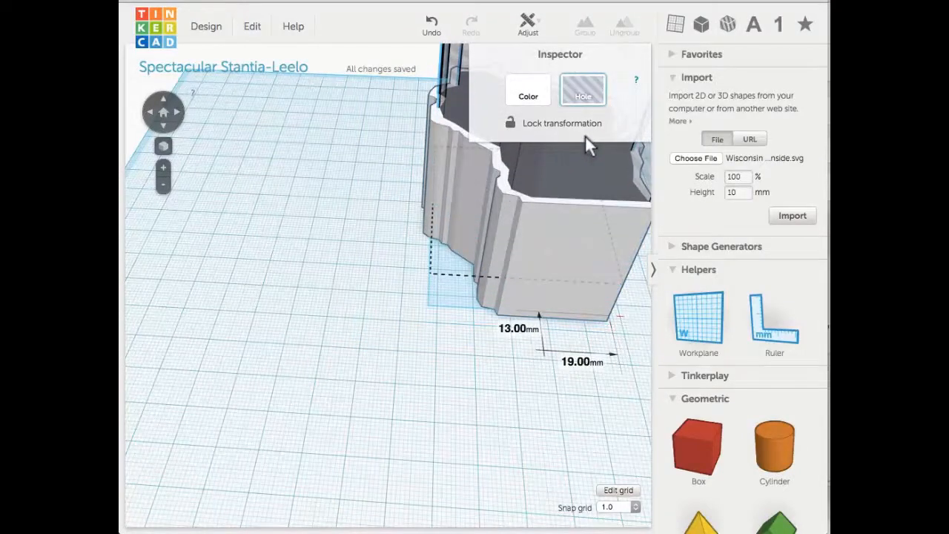
pyautogui.click(344, 252)
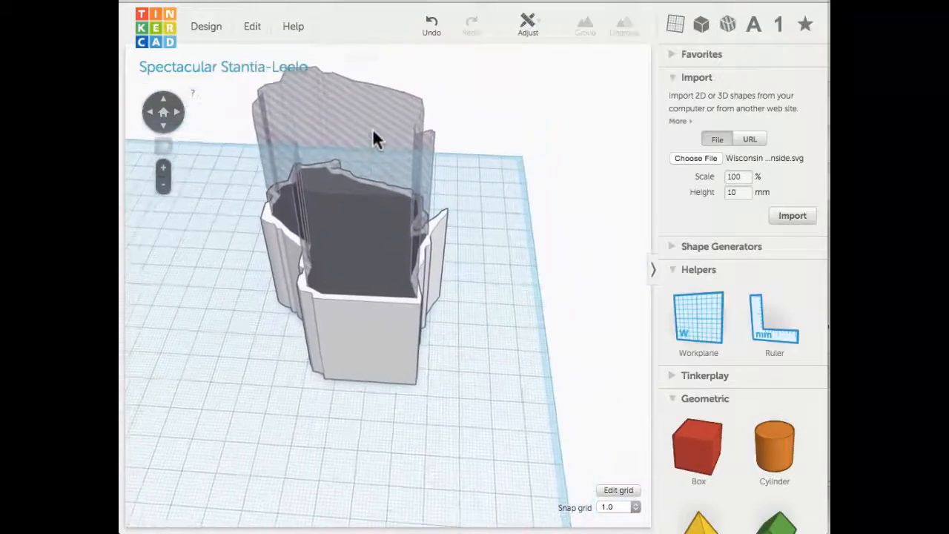
pyautogui.click(356, 133)
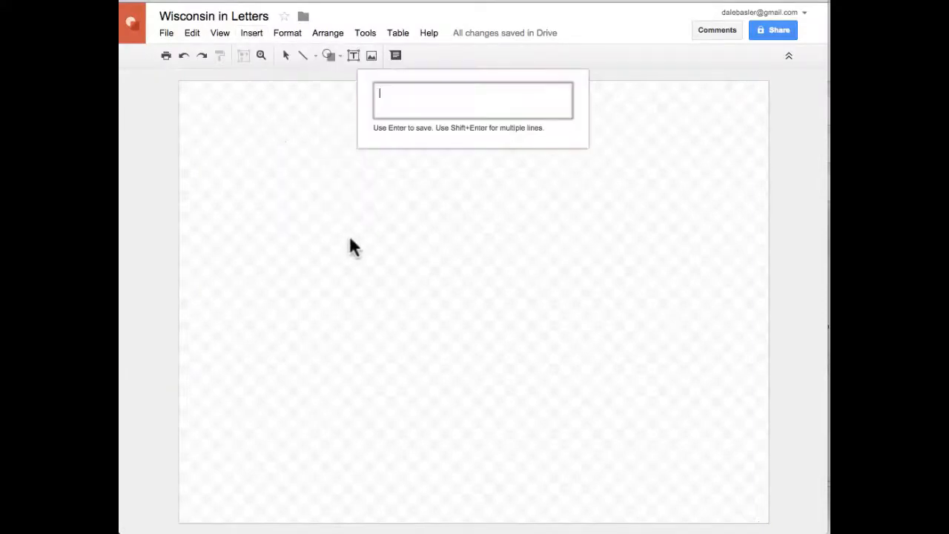
# Step: Enter 'Wisconsin' as Word Art lettering and set its font to Lobster
pyautogui.write('Wisconsin')
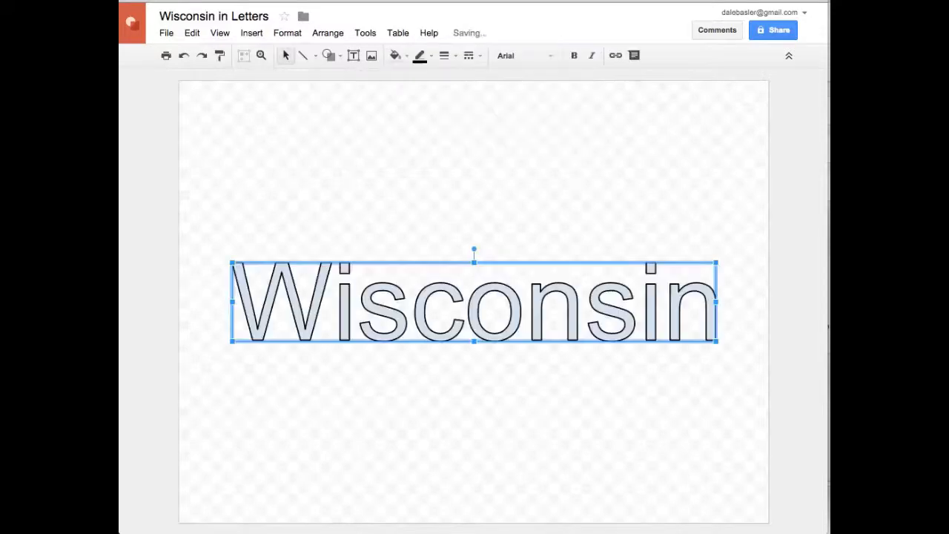
pyautogui.moveTo(532, 85)
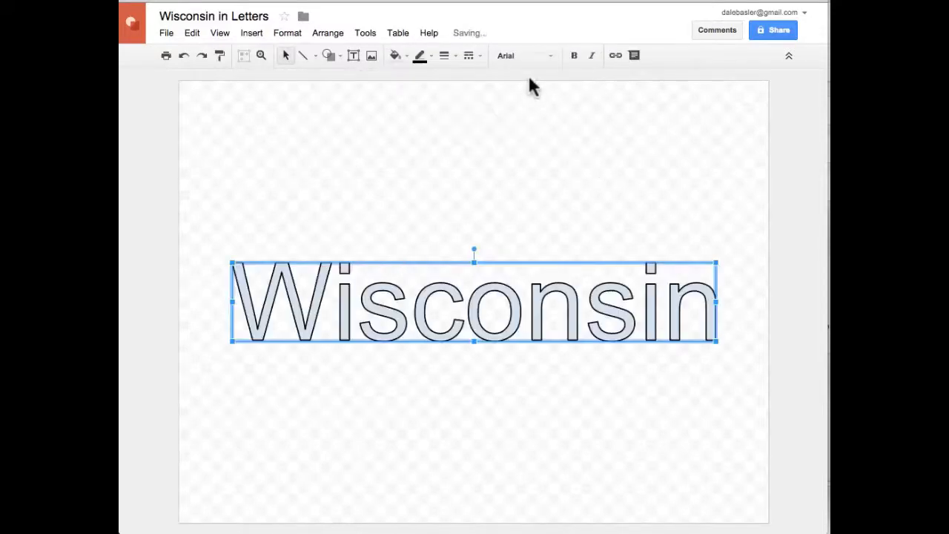
pyautogui.click(522, 55)
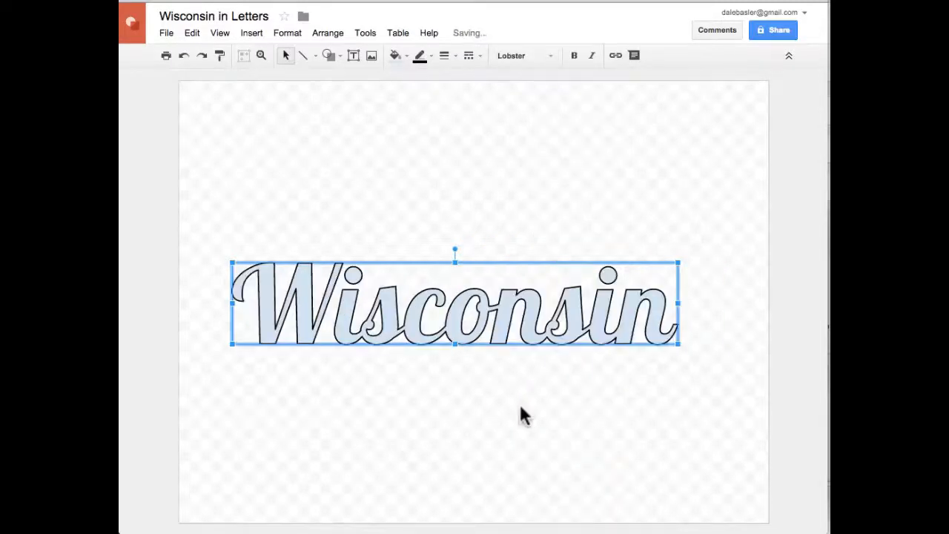
pyautogui.click(380, 225)
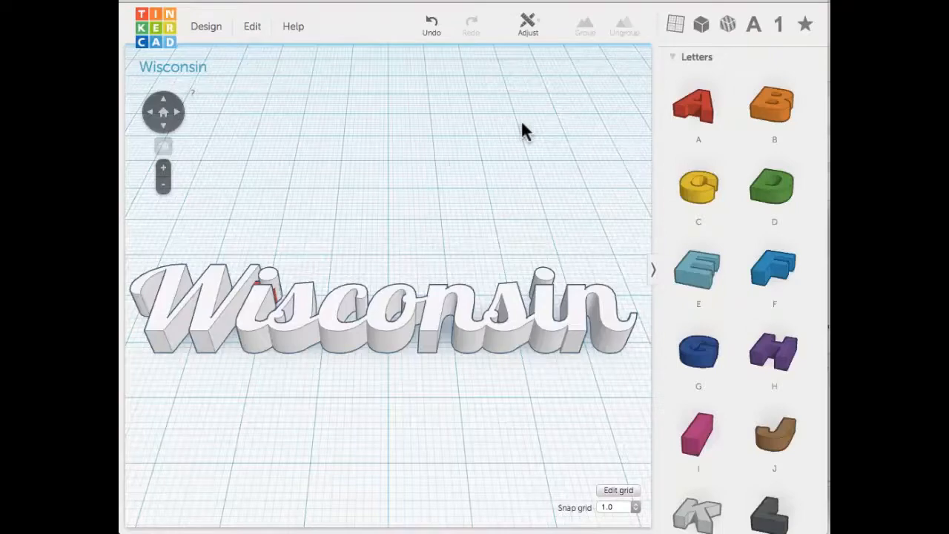
pyautogui.moveTo(403, 374)
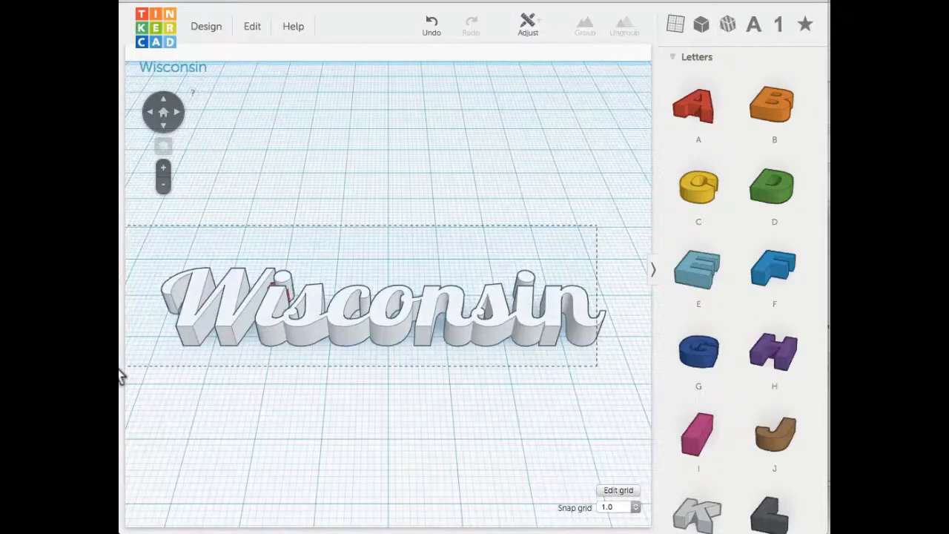
# Step: Select all the Wisconsin letters and group them into one nameplate
pyautogui.click(584, 24)
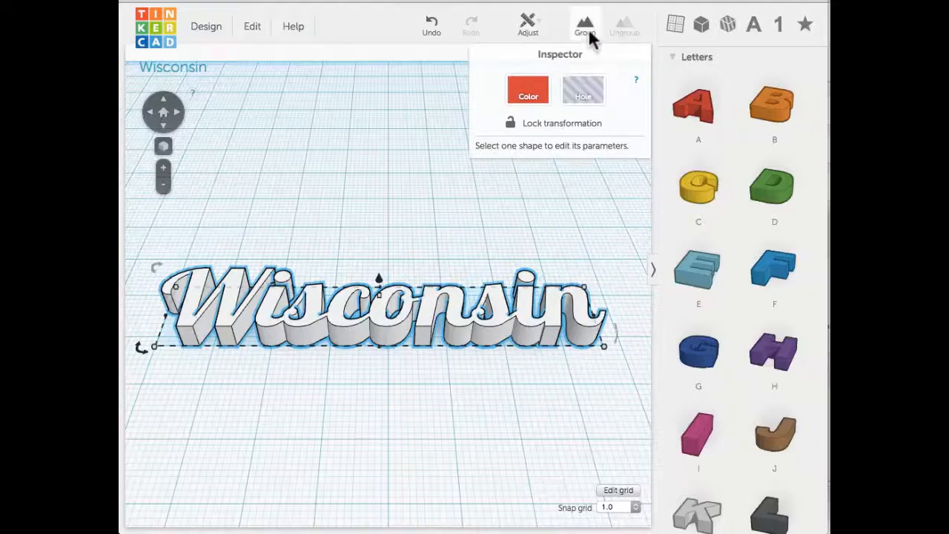
pyautogui.click(528, 89)
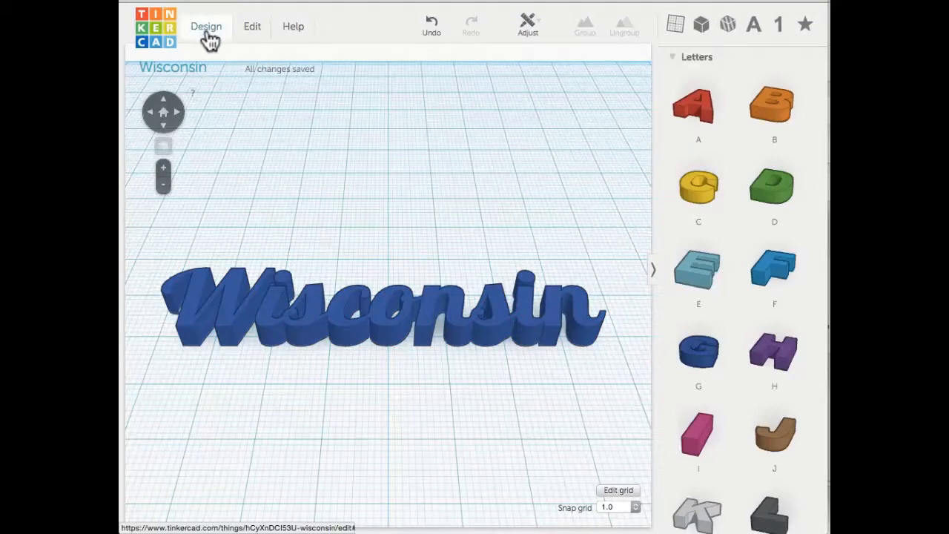
# Step: Download the nameplate from Design > Download for 3D Printing as an STL file
pyautogui.click(206, 26)
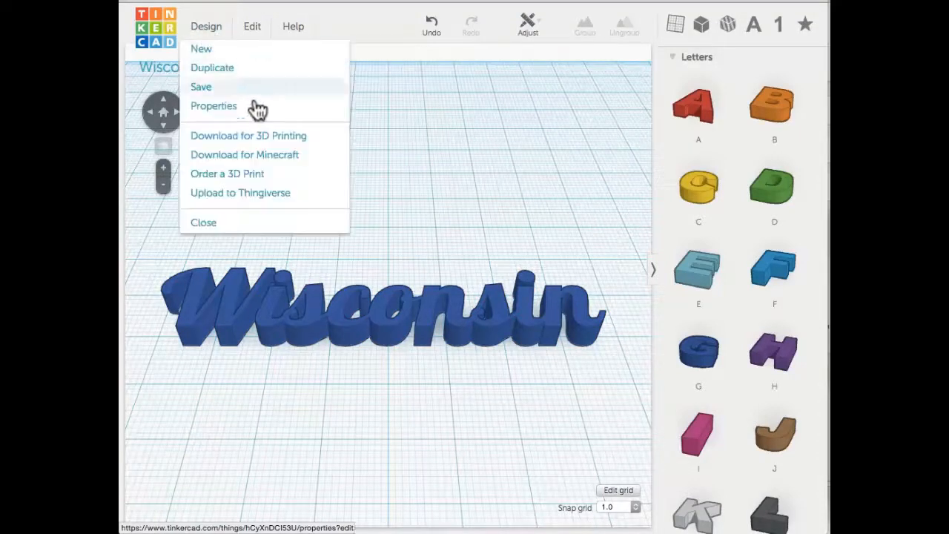
pyautogui.moveTo(305, 139)
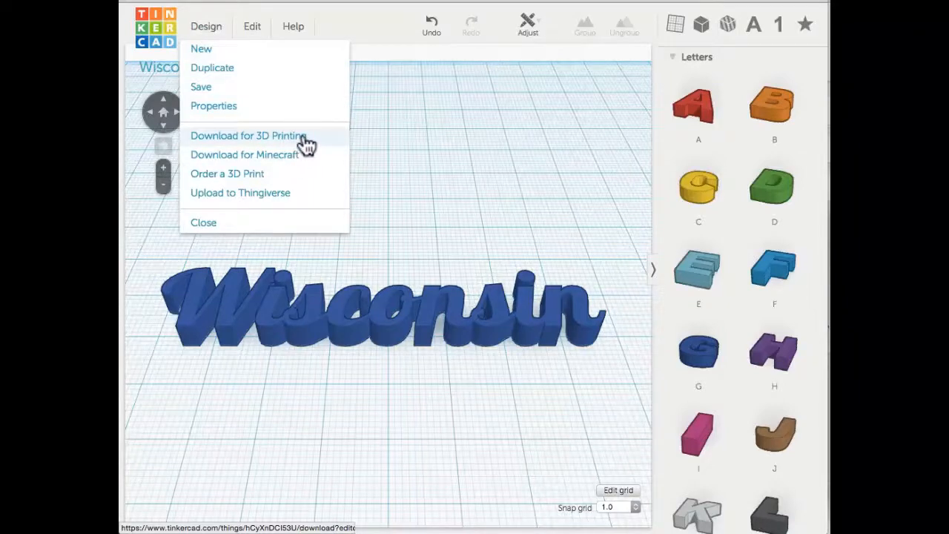
pyautogui.click(249, 135)
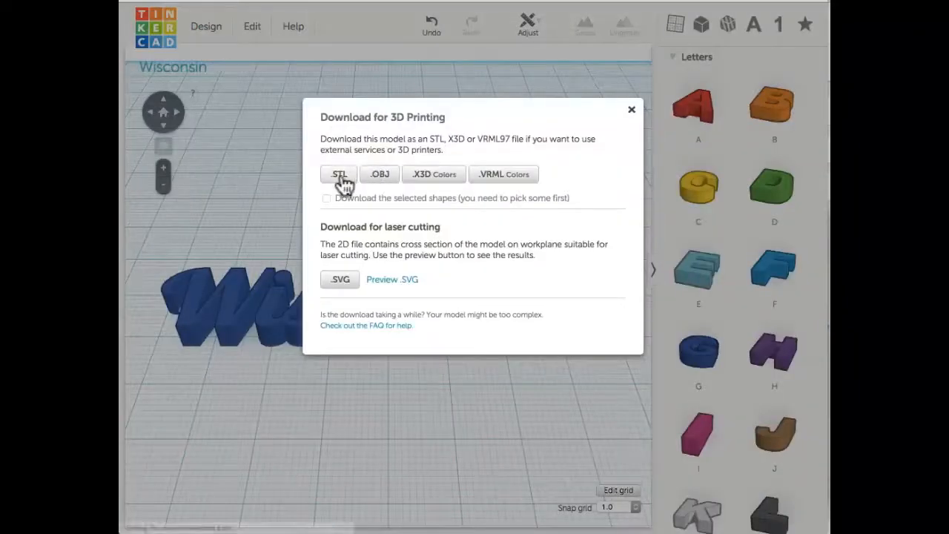
pyautogui.click(338, 173)
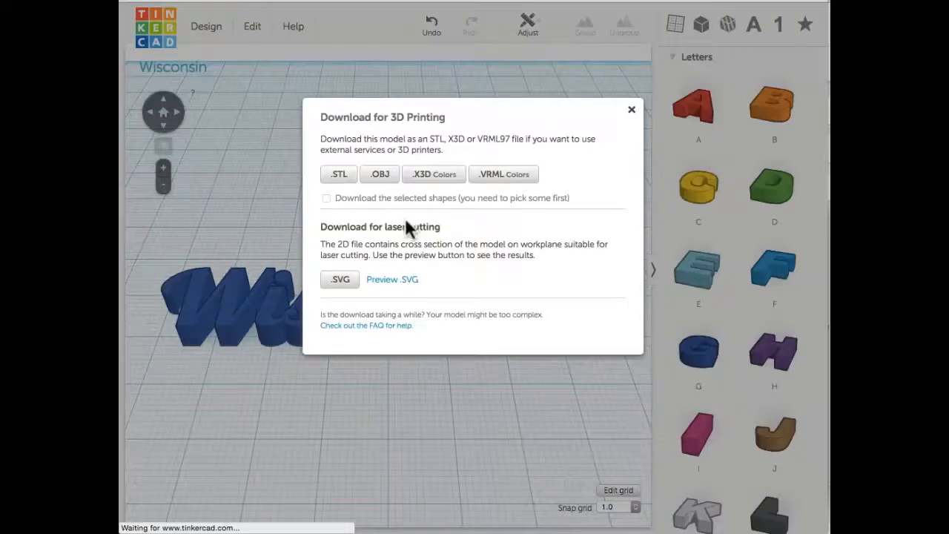